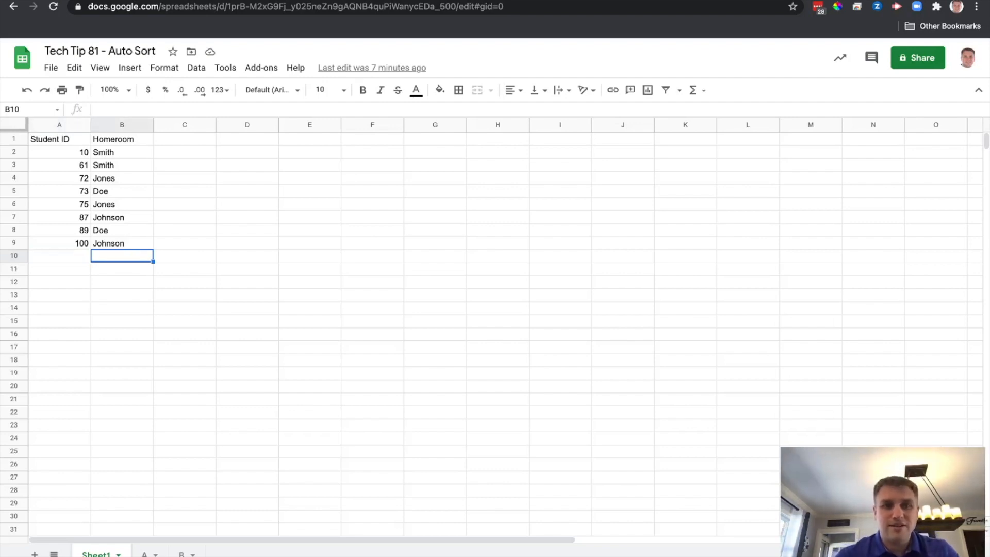
Enter a new student on Sheet1 with homeroom Jack and ID 15
type("Jack")
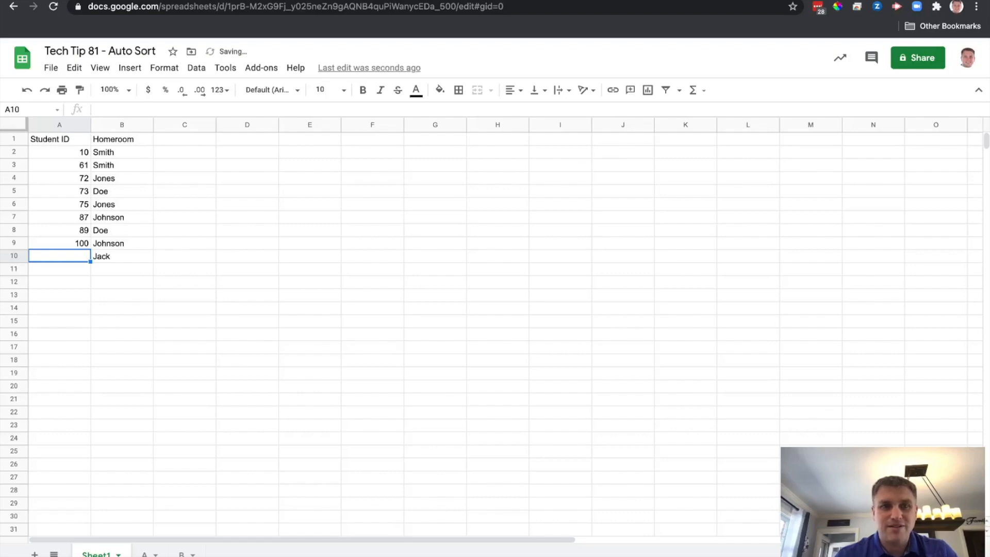
type("15")
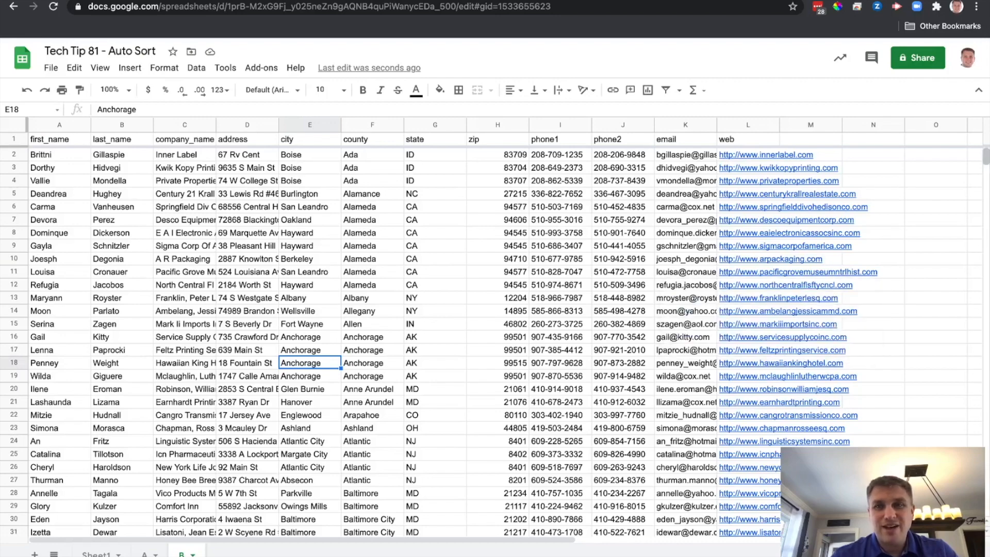
Enter Smith as a new first name at row 502 of sheet B and watch it re-sort
scroll("down", 3)
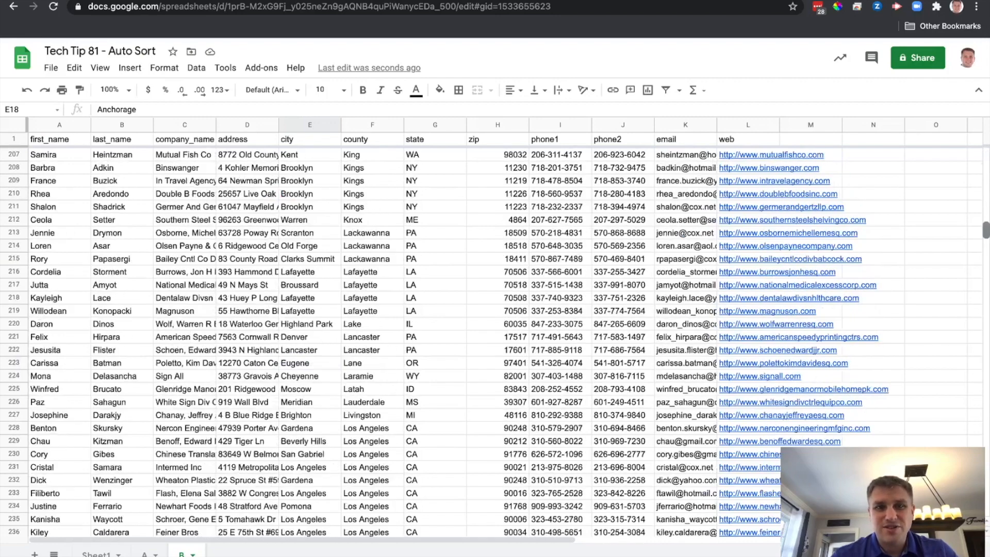
scroll("down", 3)
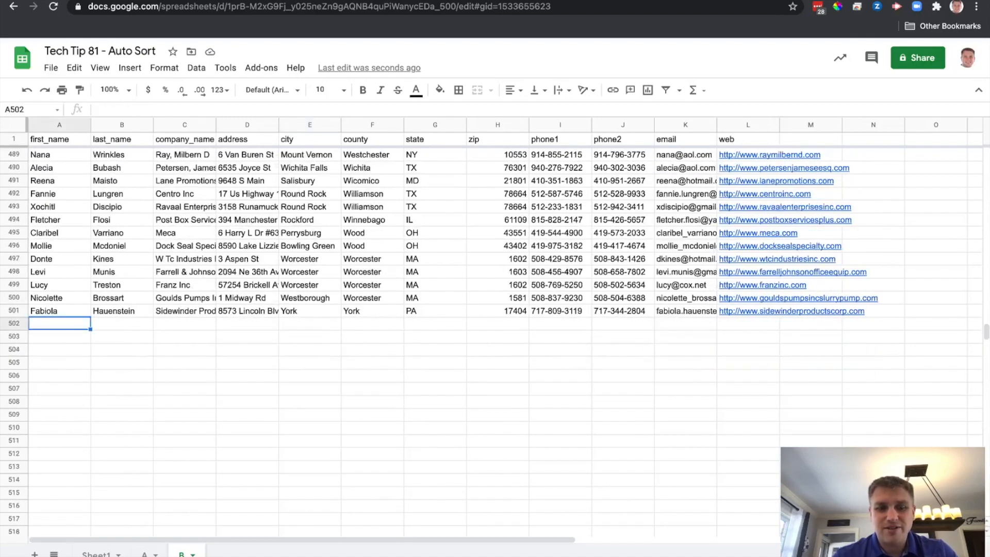
type("Smith")
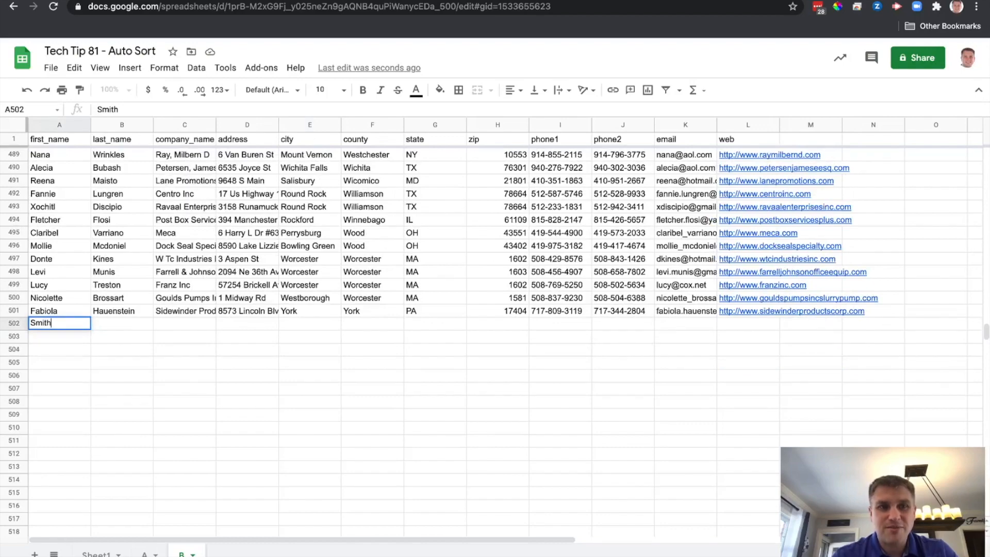
key("enter")
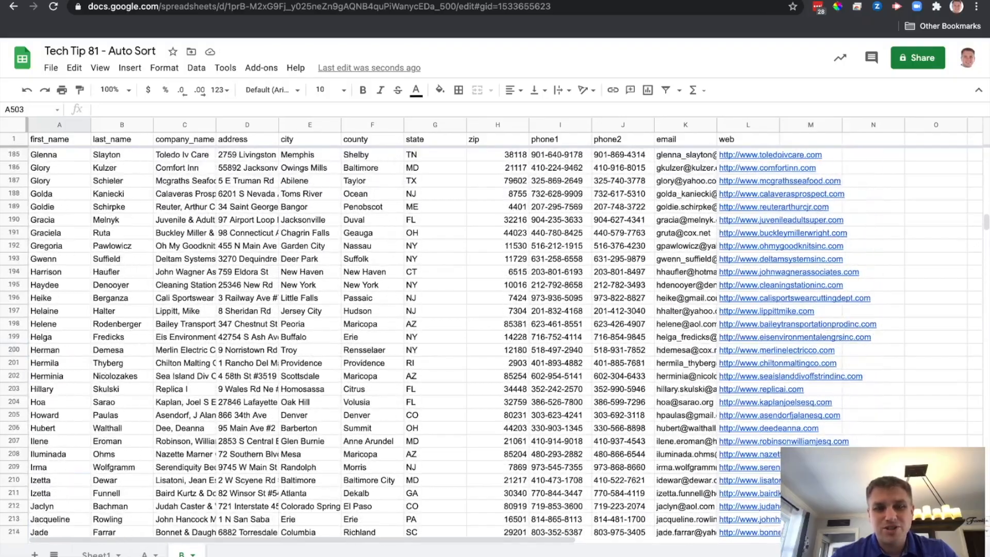
scroll("down", 3)
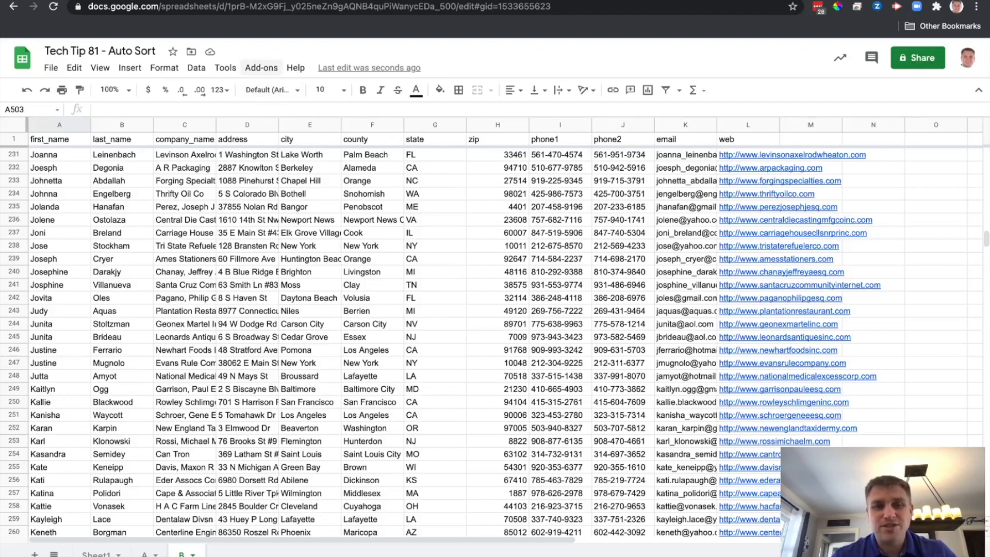
Look through the Add-ons menu for the installed sort script
left_click(260, 68)
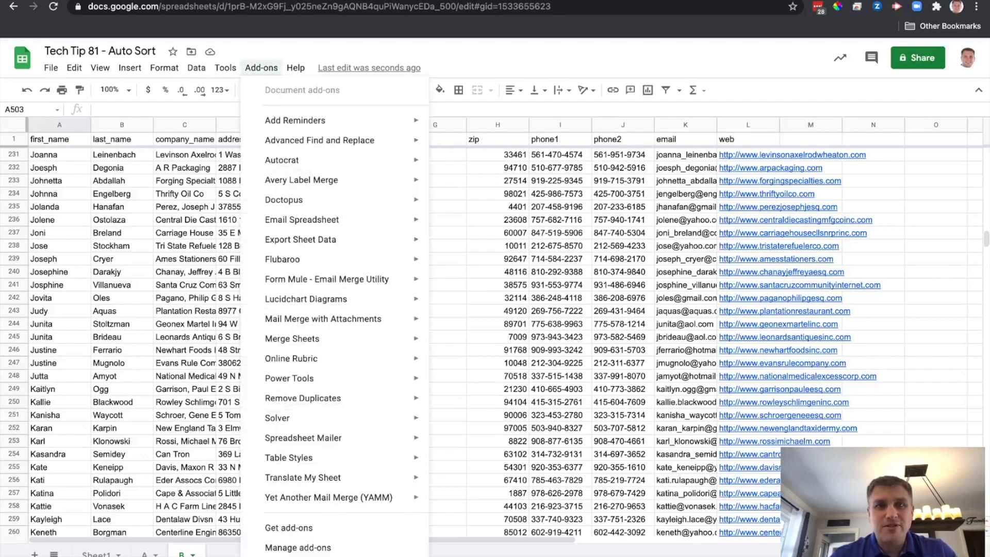
left_click(225, 68)
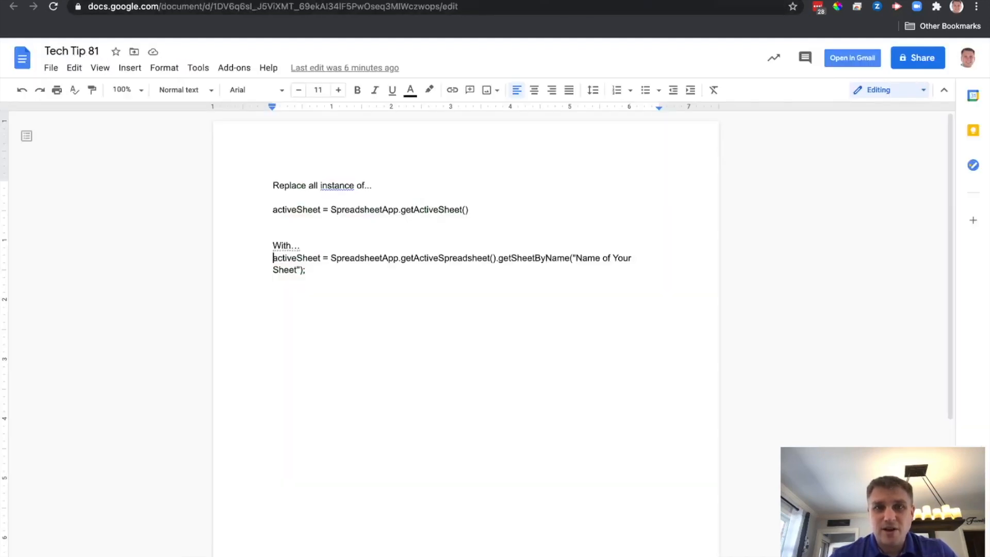
Select the activeSheet = getSheetByName("Name of Your Sheet") line in the Tech Tip 81 doc to copy it
left_click_drag(272, 209, 468, 209)
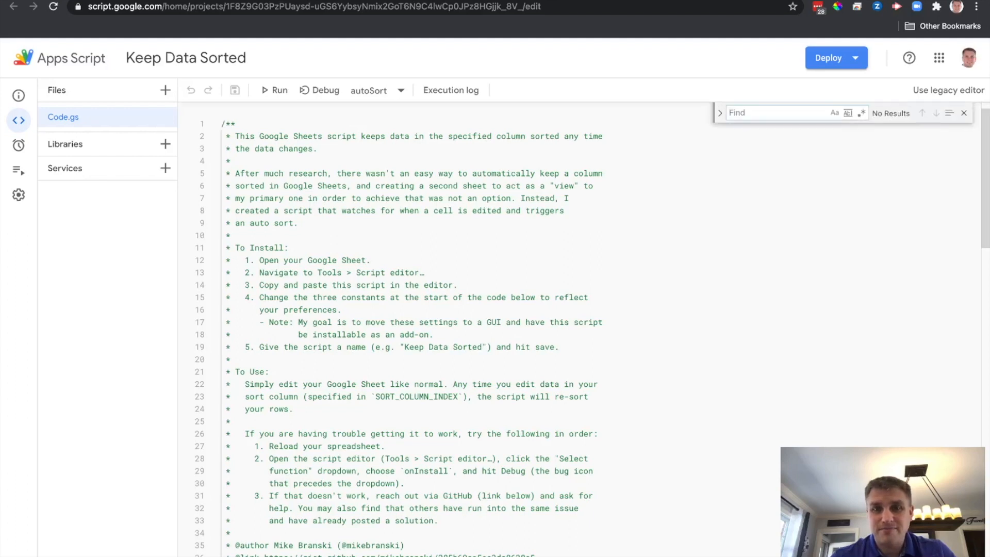
Find SpreadsheetApp.getActiveSheet() in the Keep Data Sorted script and begin replacing the matches
type("sheetApp.getActiveSheet()")
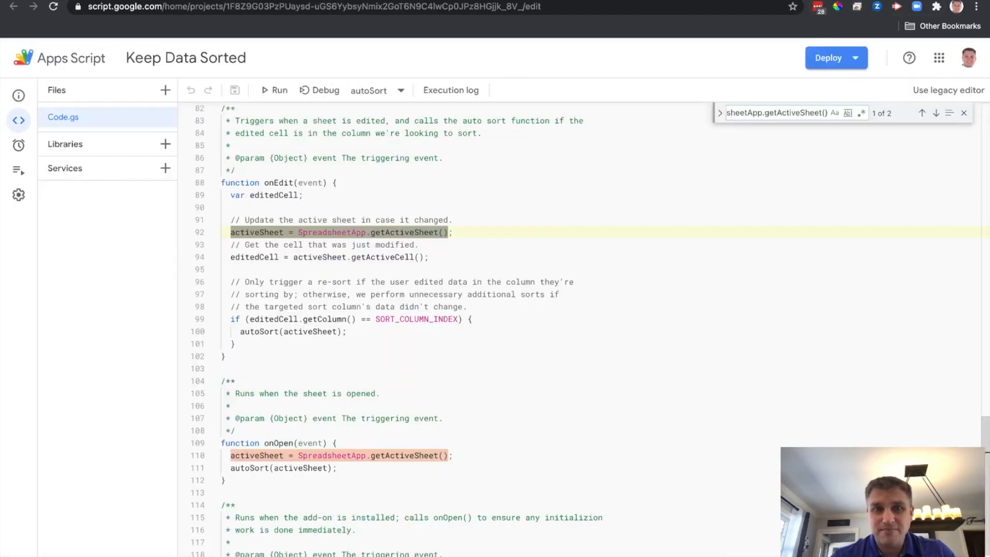
left_click(447, 232)
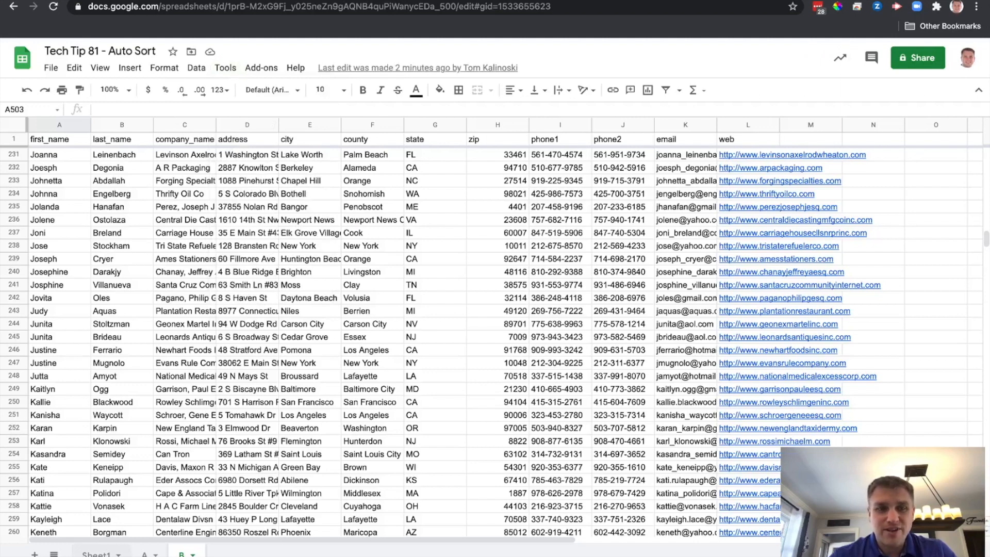
left_click(100, 554)
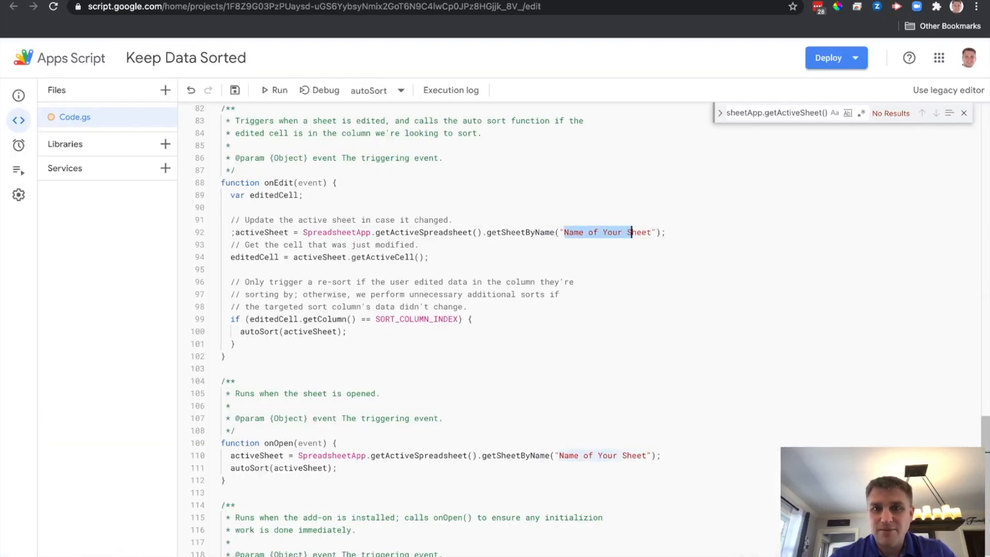
Set the sheet name in both getSheetByName calls (lines 92 and 110) to Sheet1
type("She")
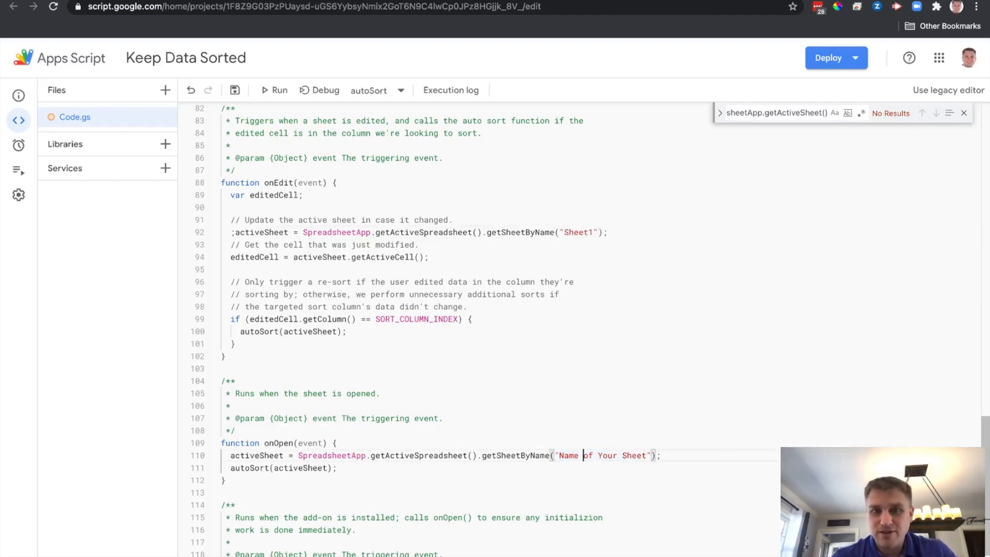
double_click(600, 454)
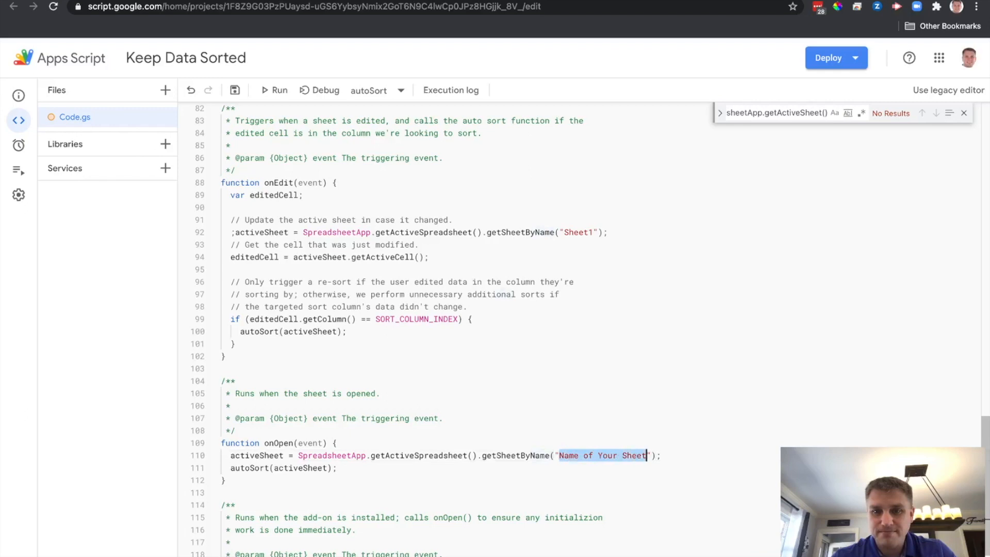
type("Sheet1")
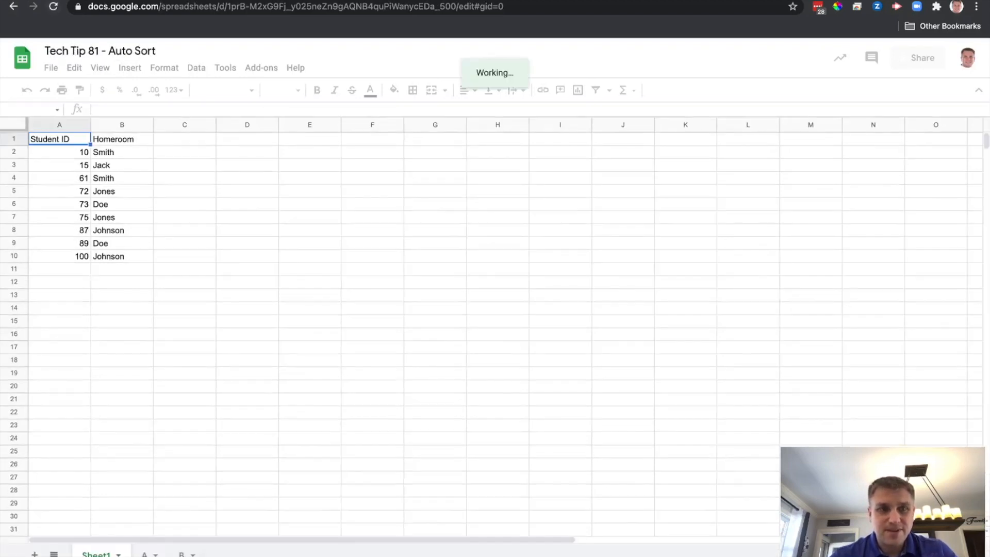
Enter student ID 65 in the first empty row of Sheet1, which still auto-sorts
left_click(59, 268)
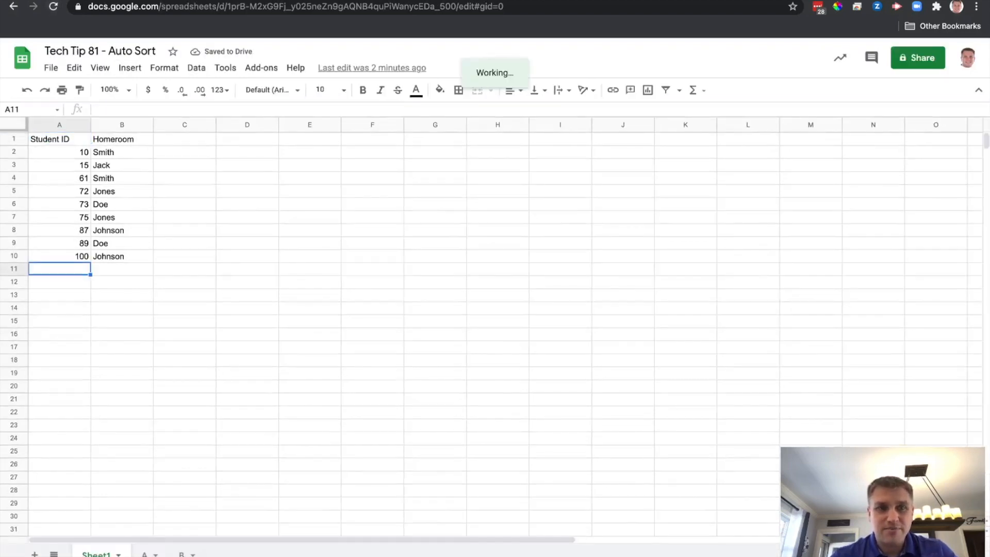
type("65")
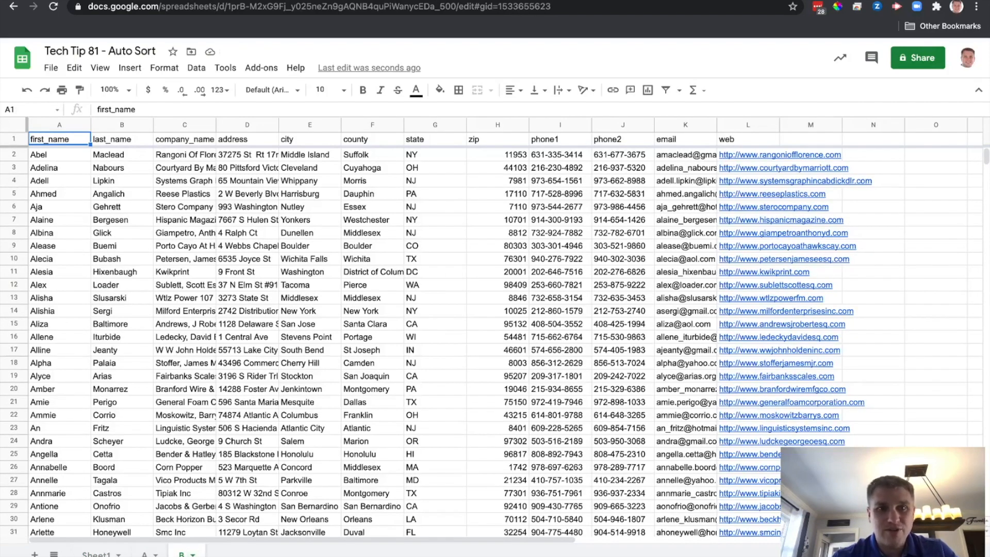
Enter Jones below Smith at the bottom of sheet B, where it now stays unsorted
right_click(372, 125)
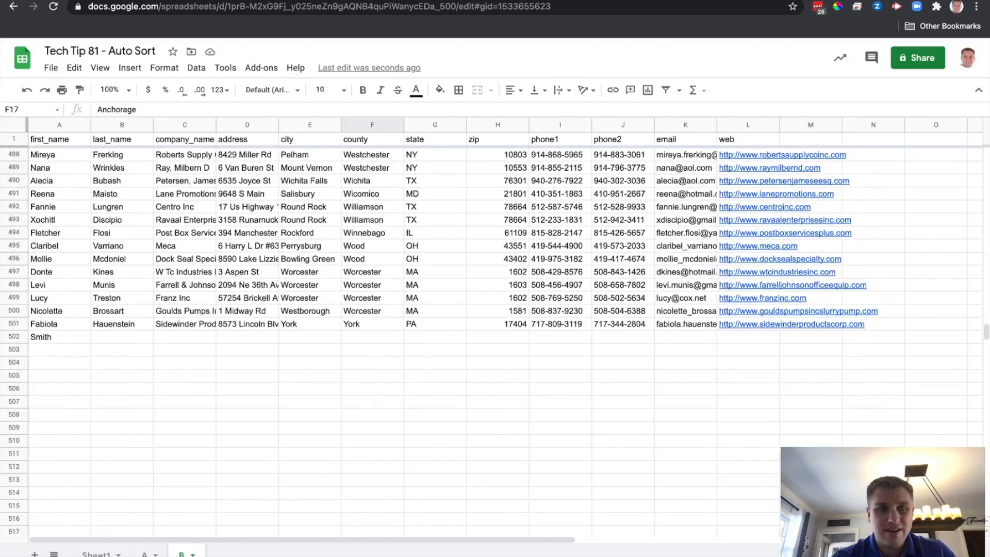
type("Jone")
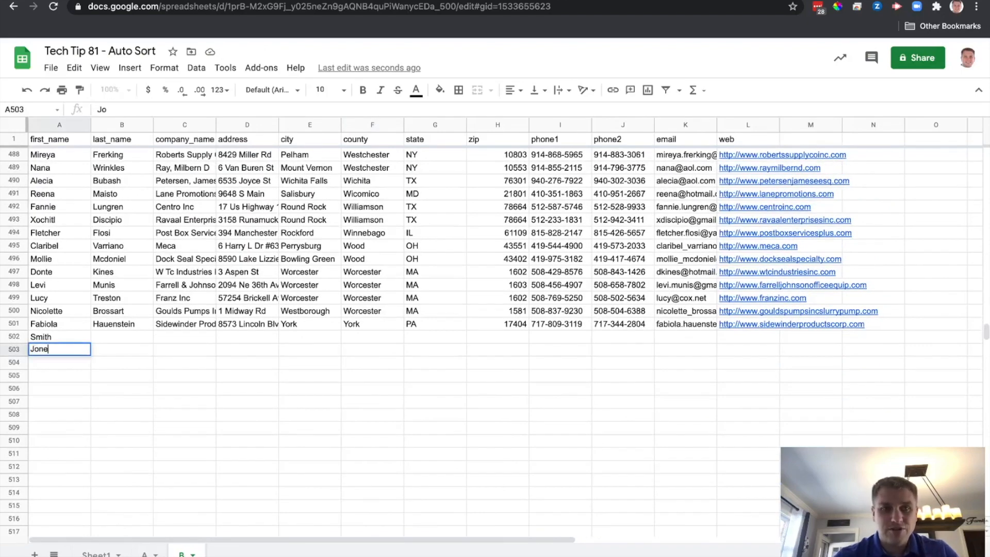
key("Enter")
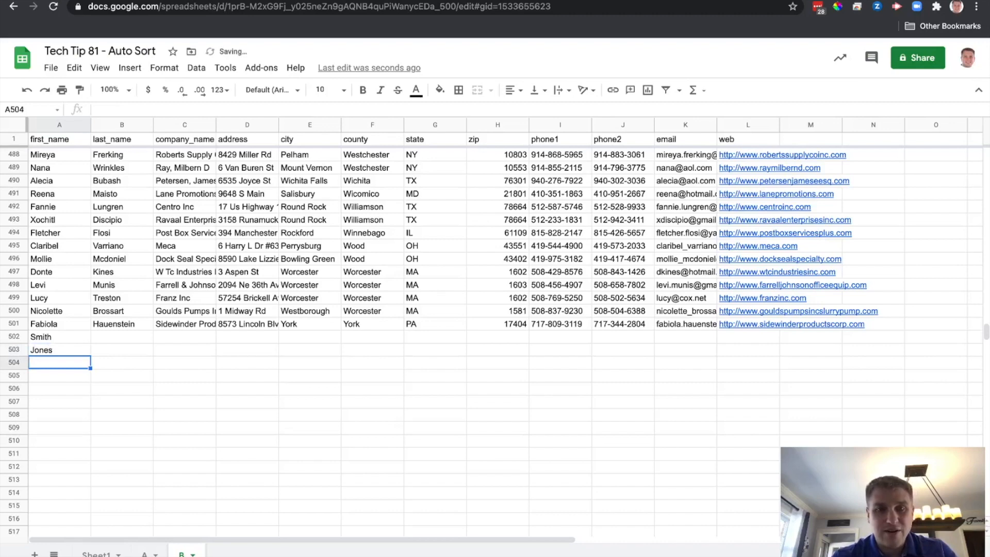